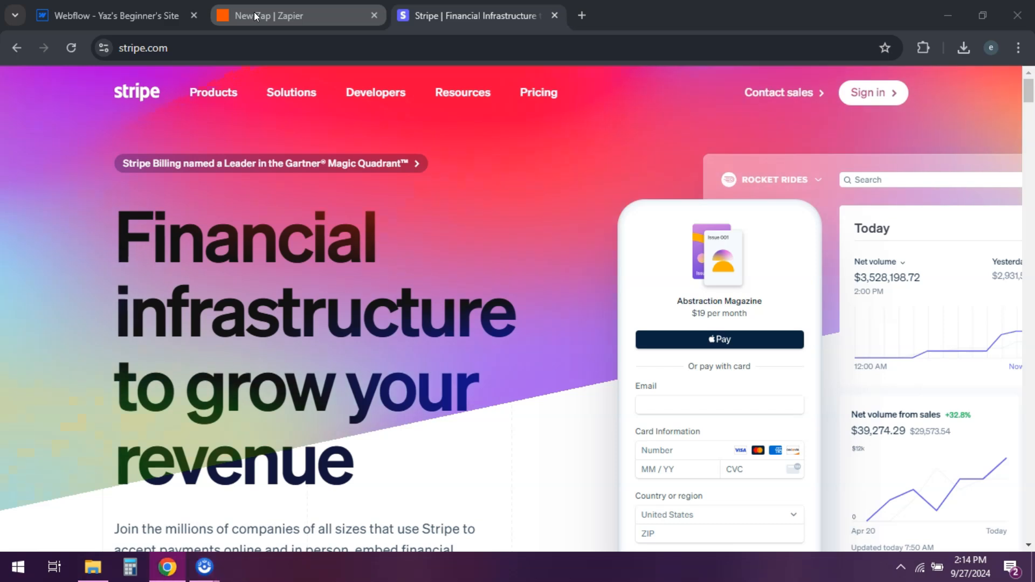
# - Start the new Zap's trigger step and choose Webflow as the trigger app
pyautogui.click(297, 15)
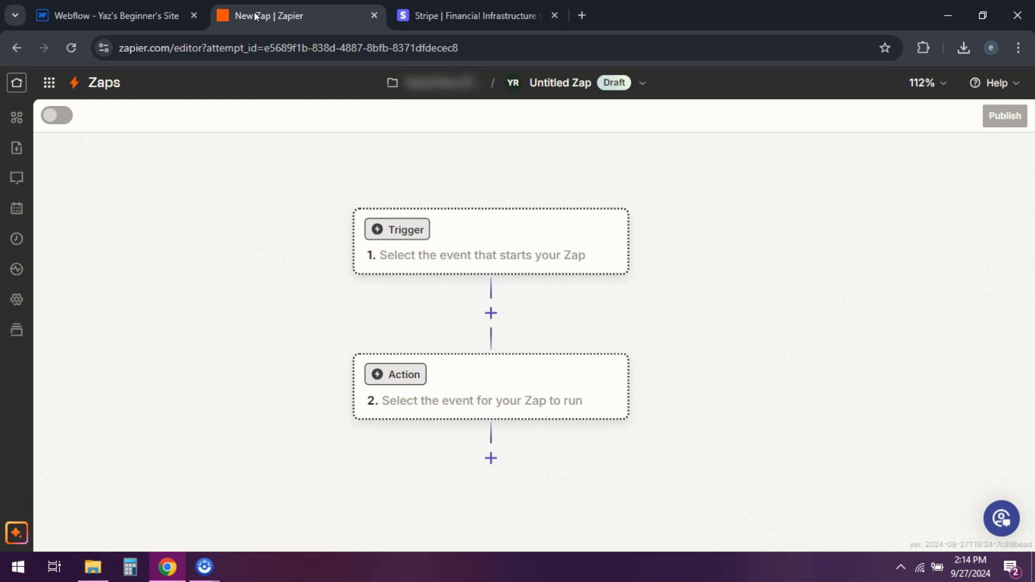
pyautogui.moveTo(514, 239)
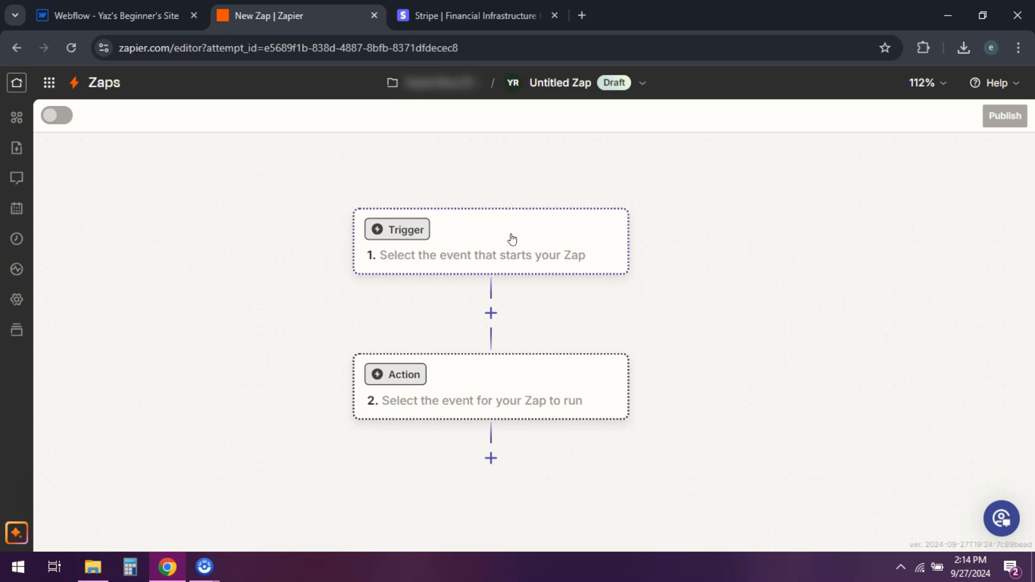
pyautogui.moveTo(414, 234)
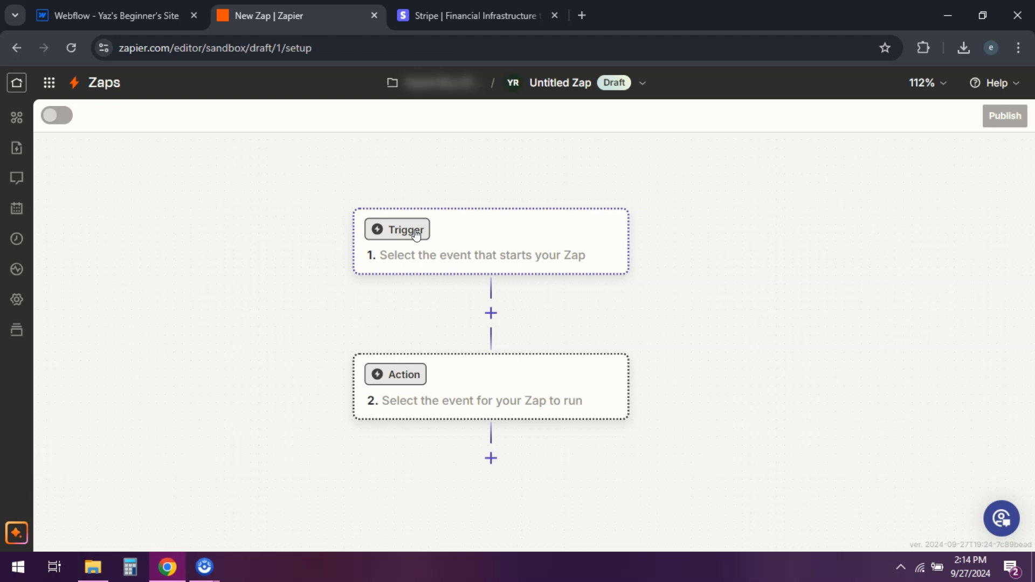
pyautogui.click(397, 230)
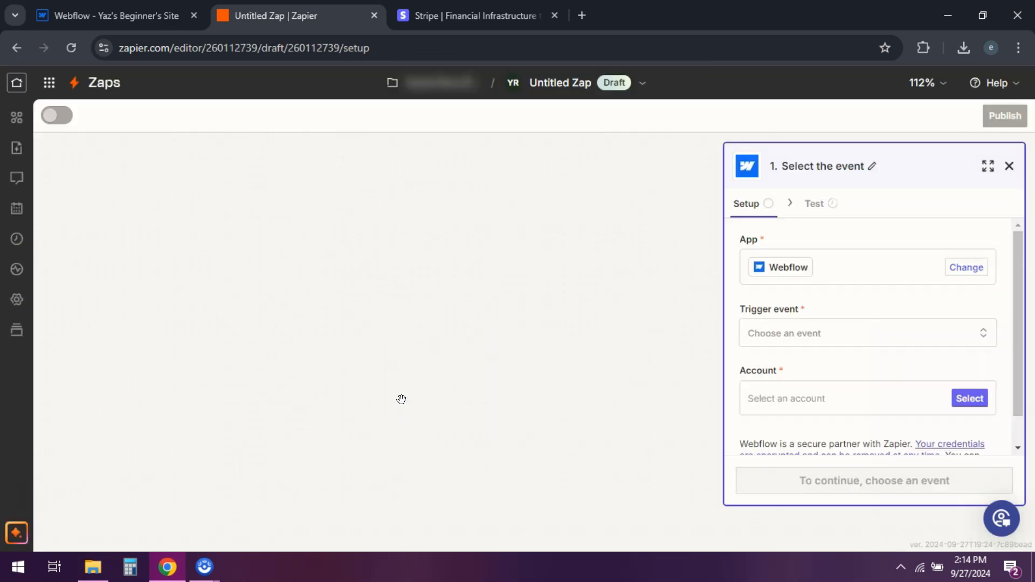
# - Select the already-connected Webflow account for the Form Submission trigger
pyautogui.click(969, 397)
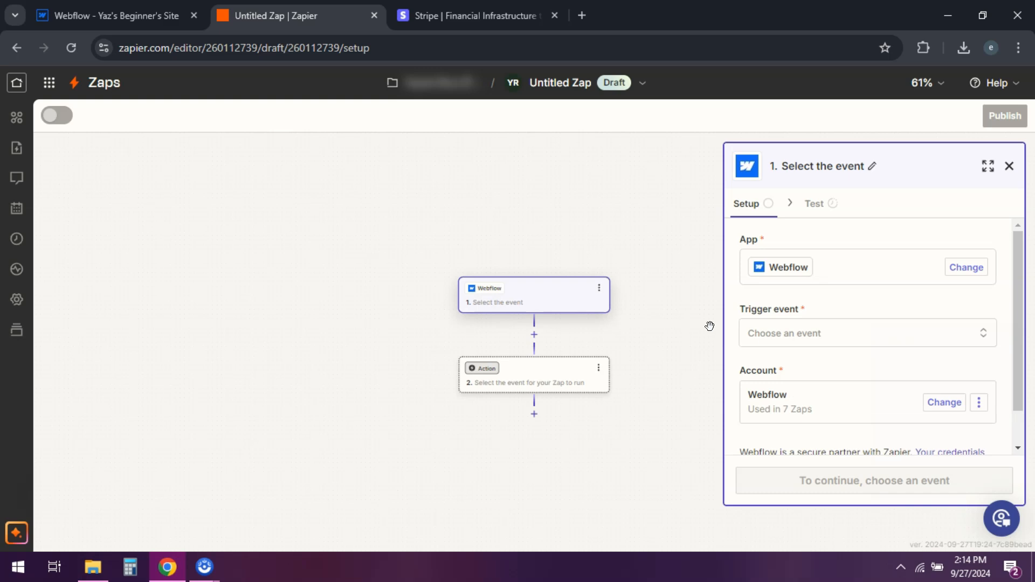
pyautogui.click(866, 333)
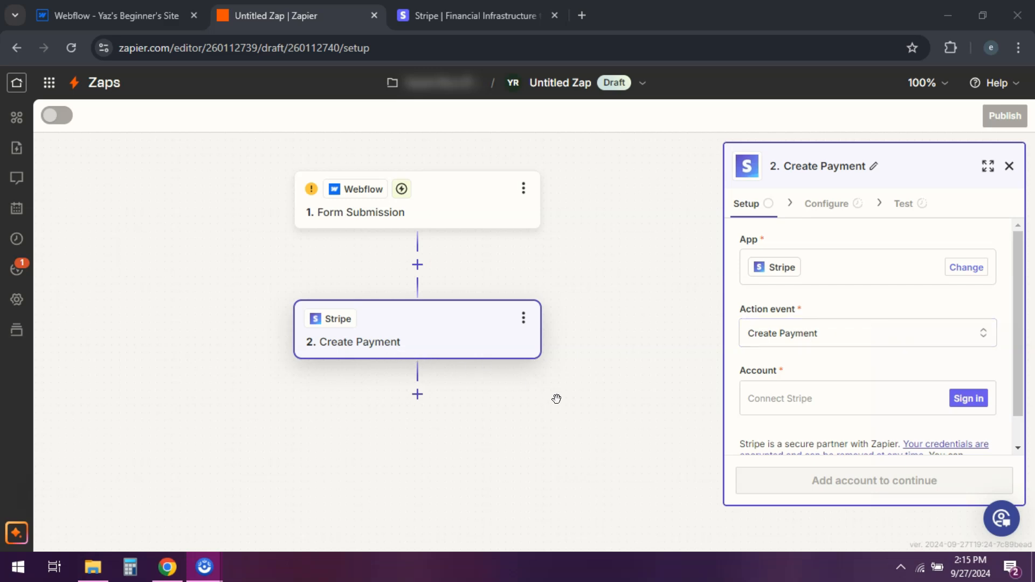
pyautogui.moveTo(924, 187)
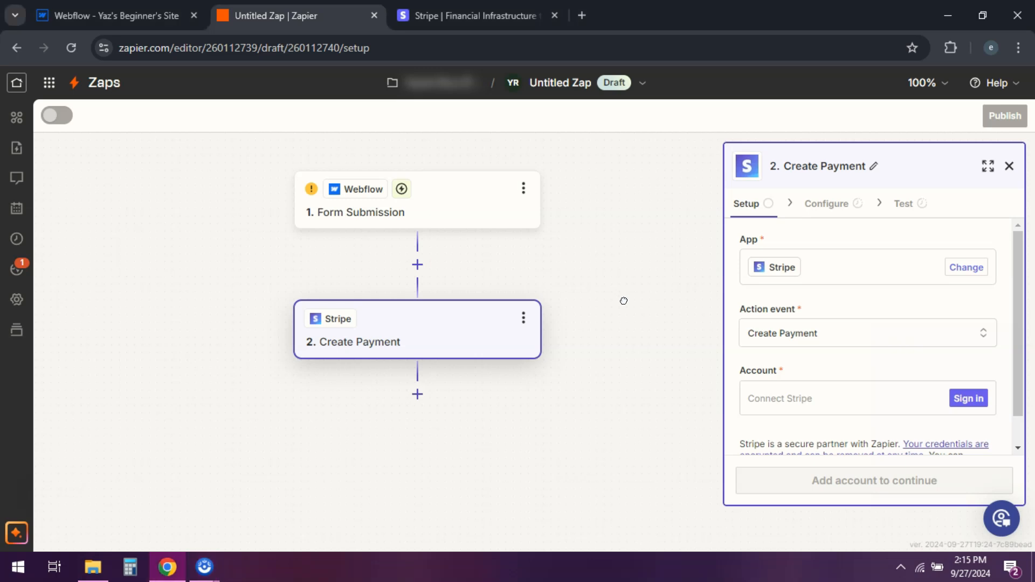
pyautogui.moveTo(118, 434)
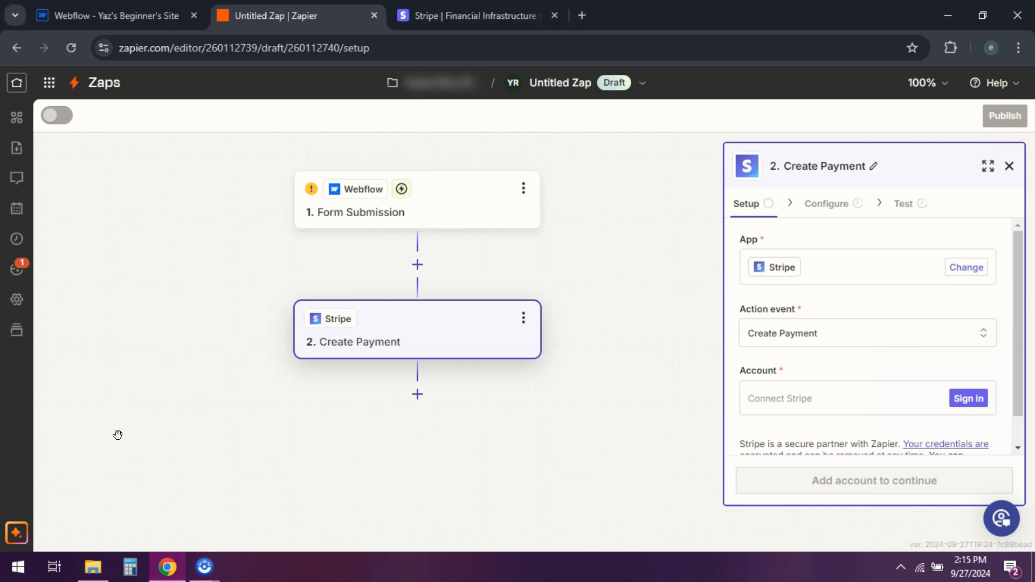